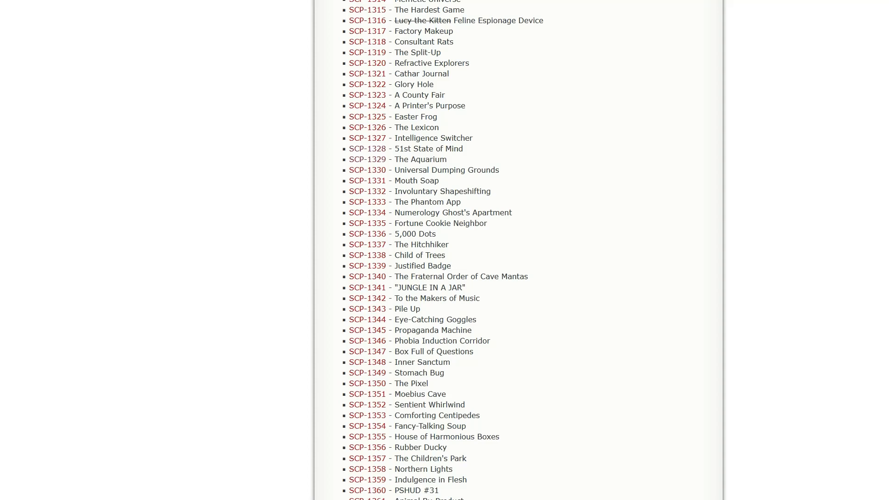
- Open SCP-1330 'Universal Dumping Grounds' from the Series 2 list and start reading it
right_click(367, 170)
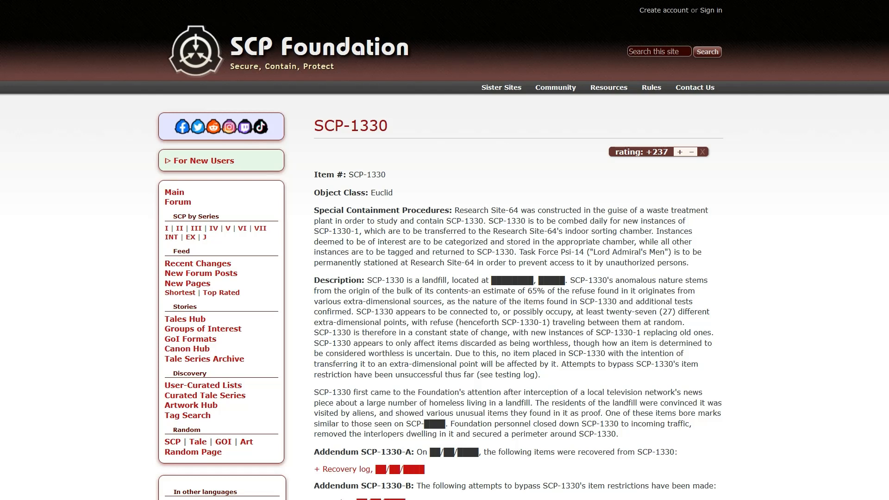
scroll(down, 3)
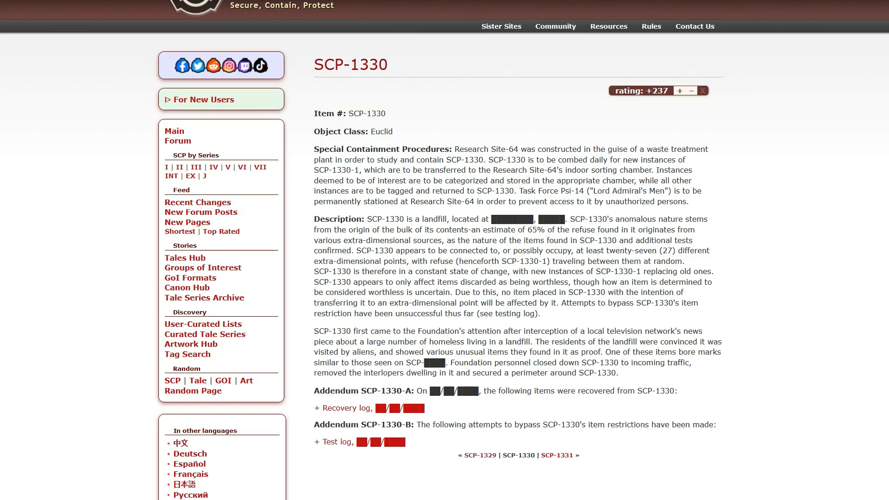
scroll(down, 3)
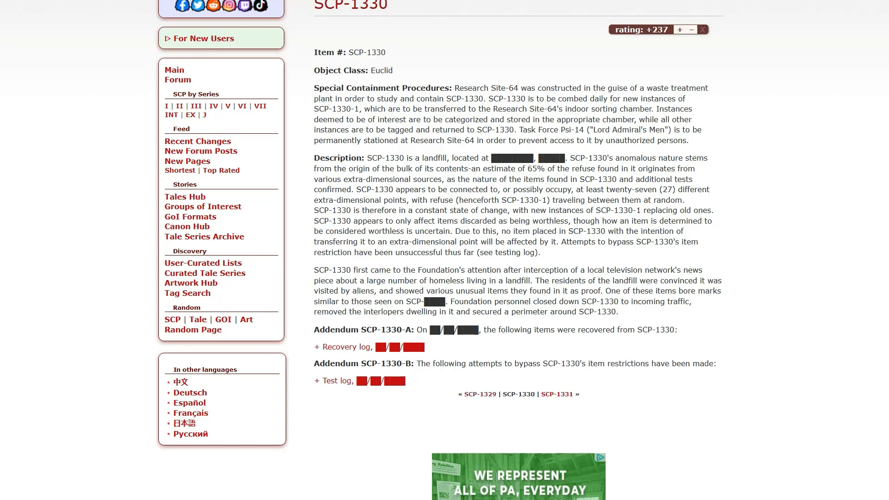
scroll(down, 3)
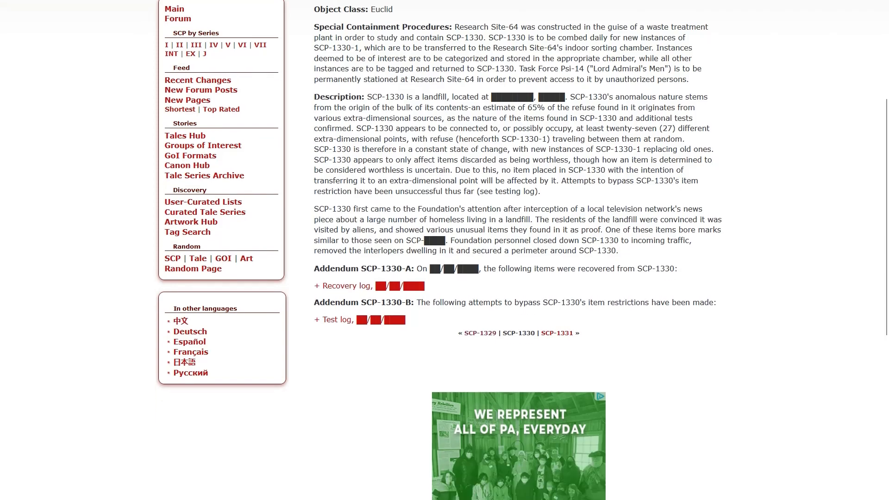
- Expand Addendum SCP-1330-A's recovery log and read the list of recovered landfill items
click(342, 286)
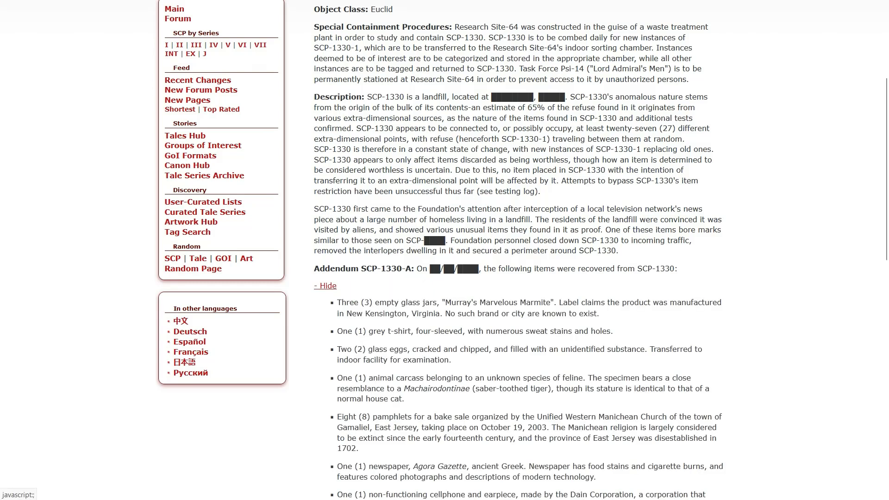
scroll(down, 3)
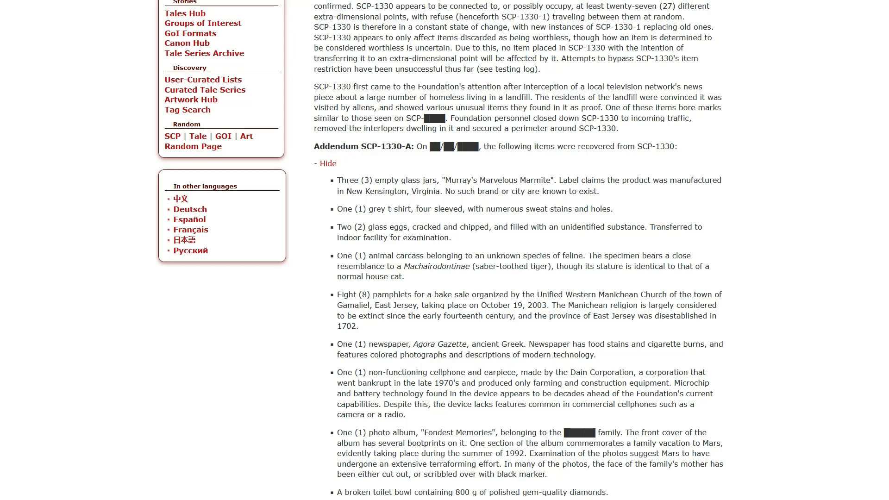
scroll(down, 3)
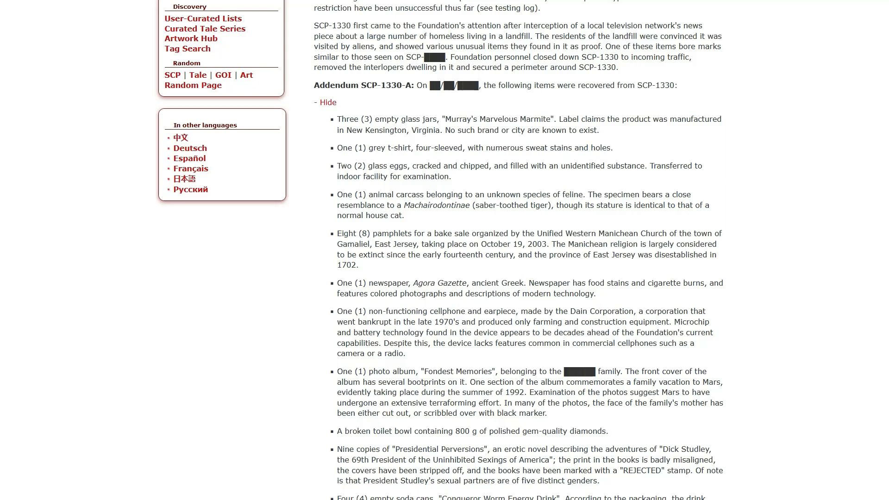
scroll(down, 3)
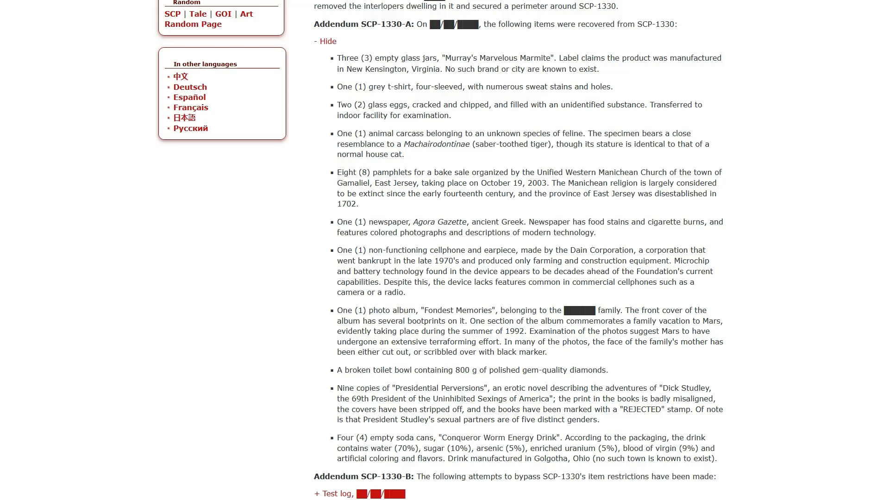
scroll(down, 3)
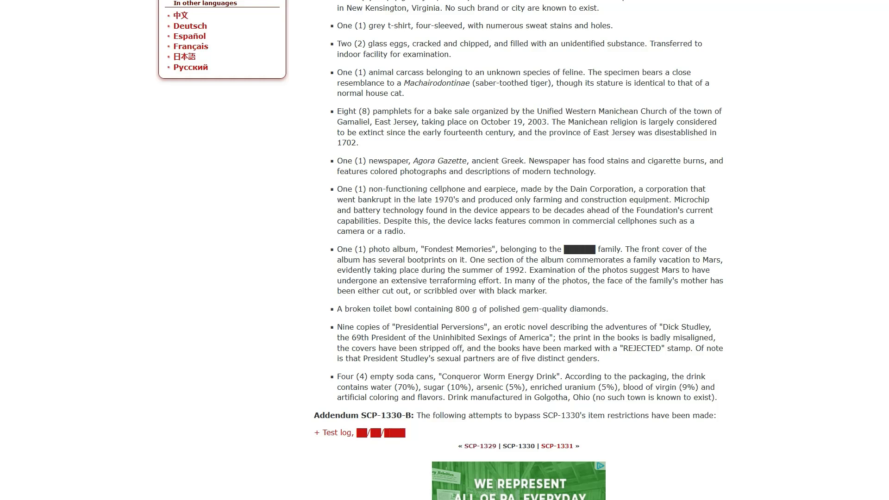
scroll(down, 3)
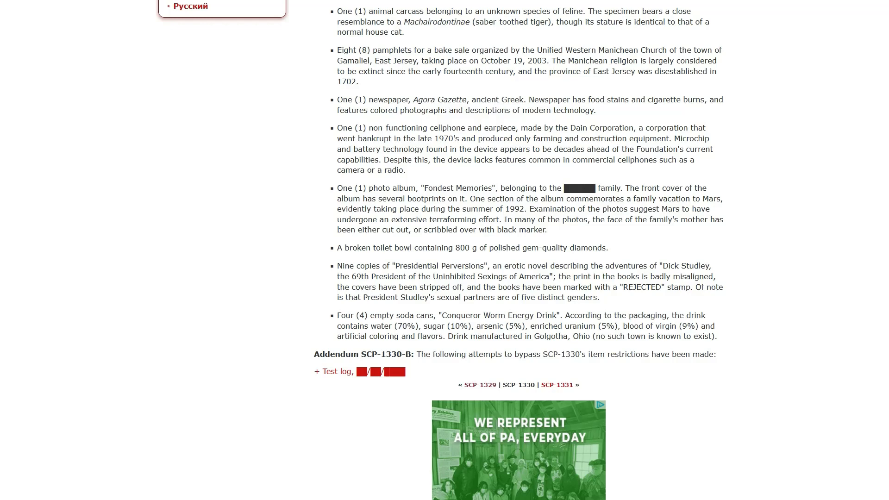
scroll(down, 3)
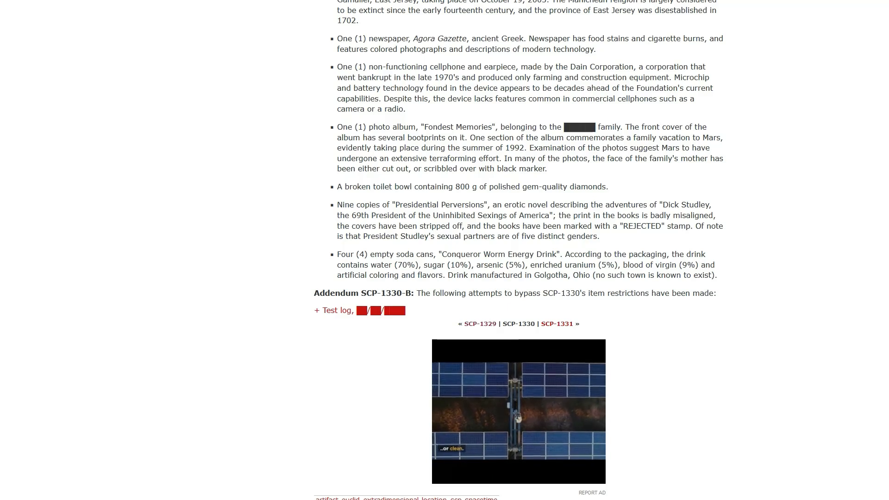
scroll(down, 3)
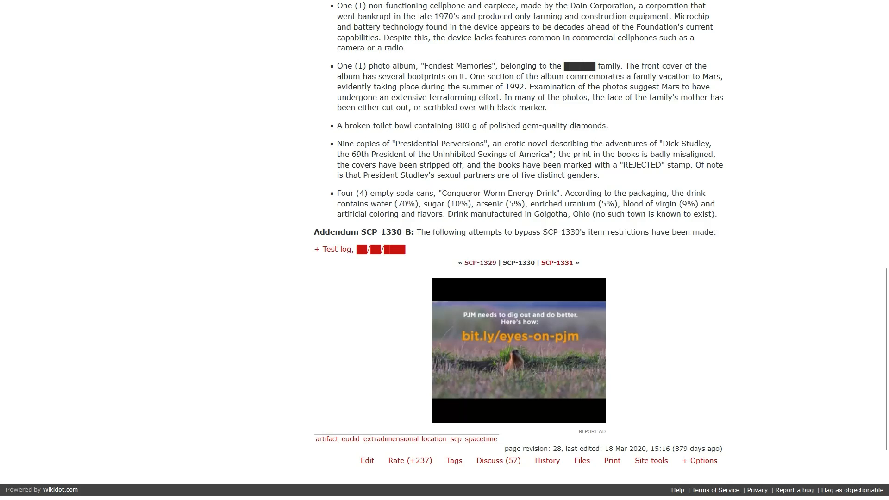
- Expand the SCP-1330 test log and read Tests 1330-A through F to the closing note
click(333, 249)
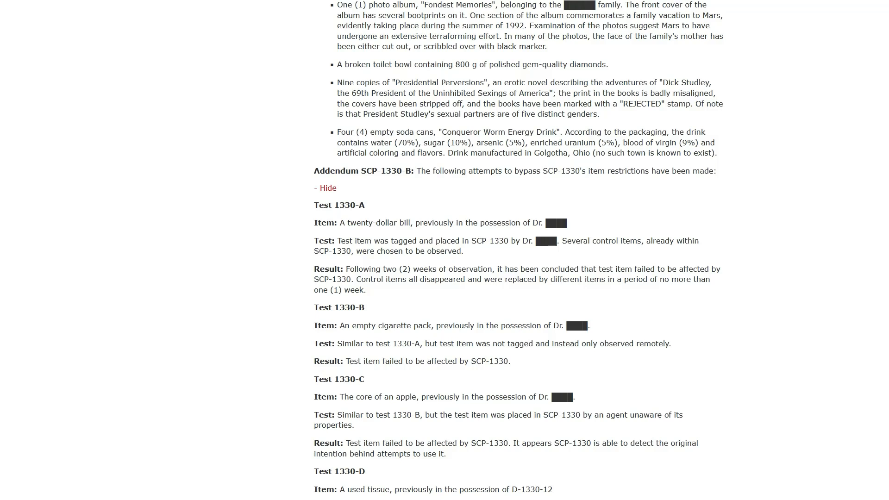
scroll(down, 3)
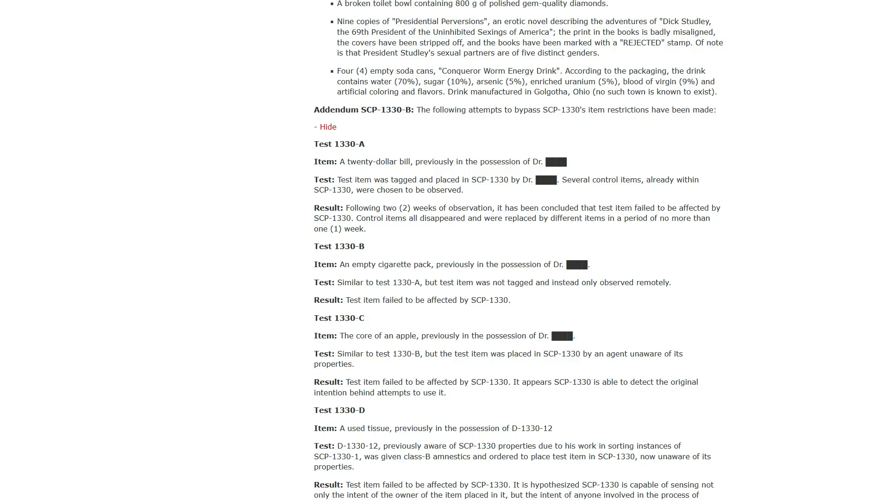
scroll(down, 3)
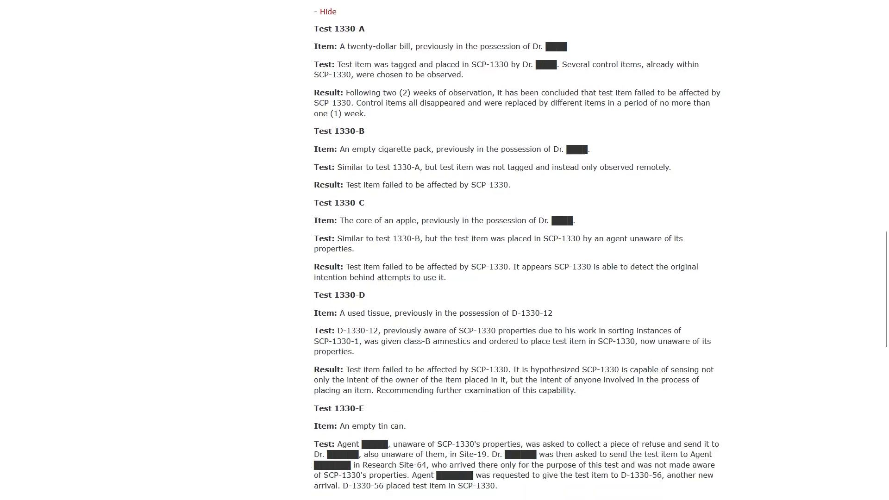
scroll(down, 3)
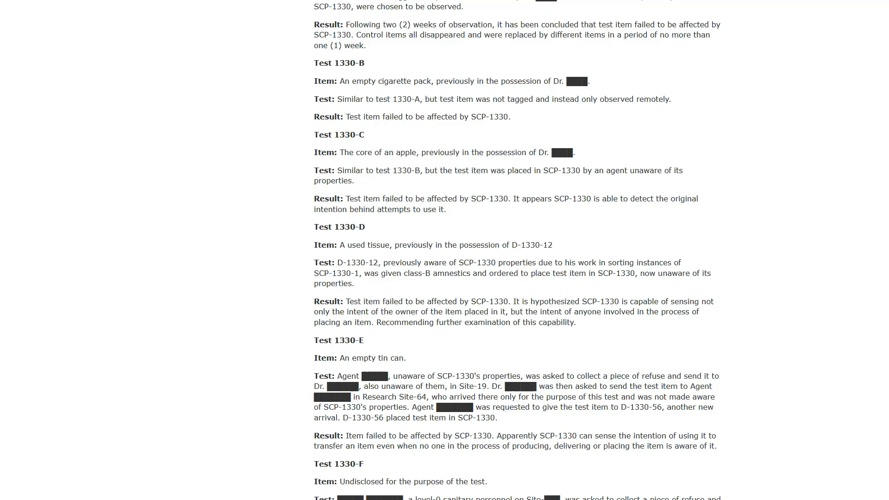
scroll(down, 3)
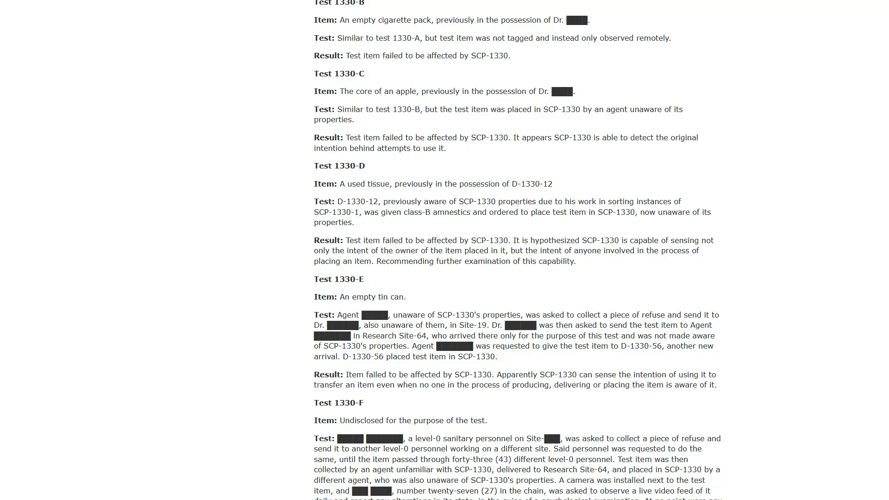
scroll(down, 3)
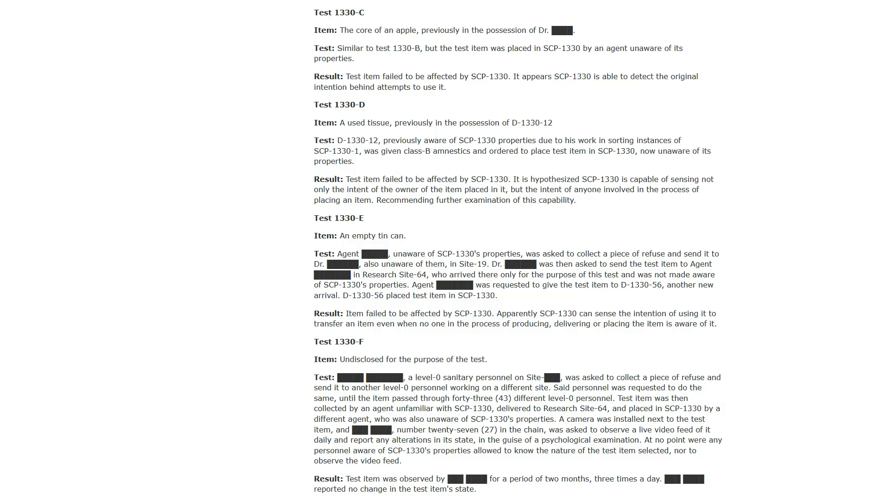
scroll(down, 3)
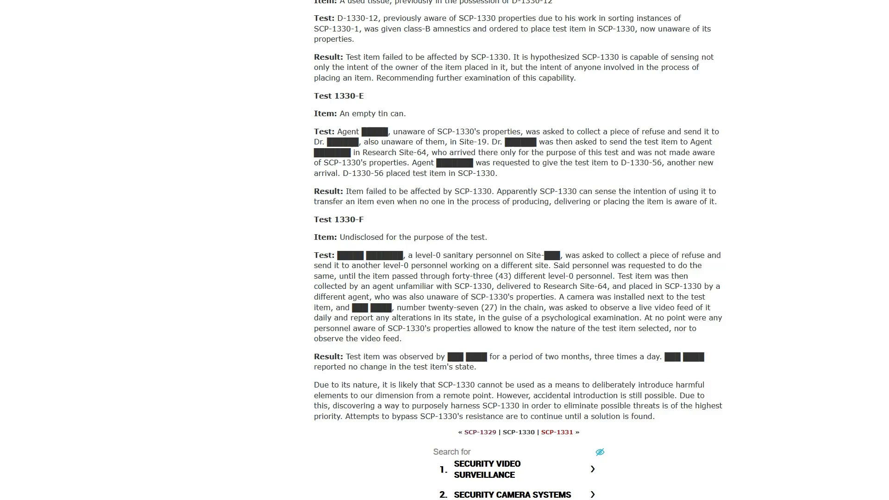
- Read SCP-1330 to its bottom navigation links and return to the Series 2 list near SCP-1300
scroll(down, 3)
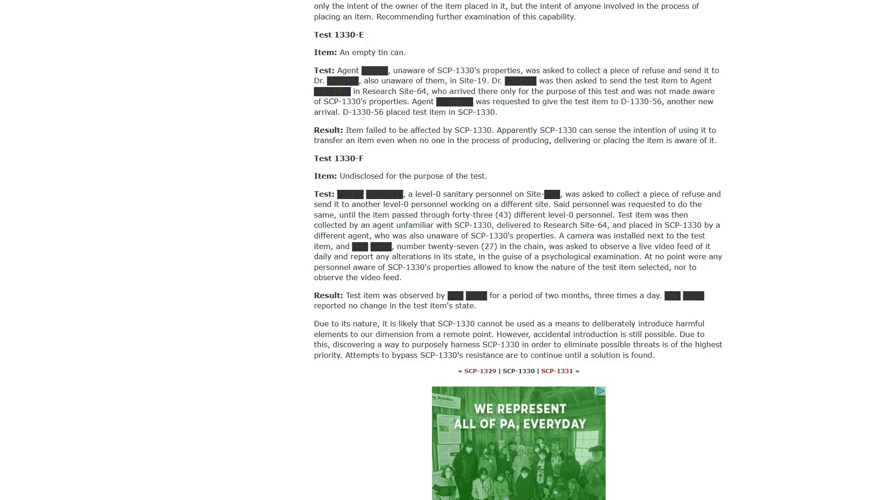
scroll(down, 3)
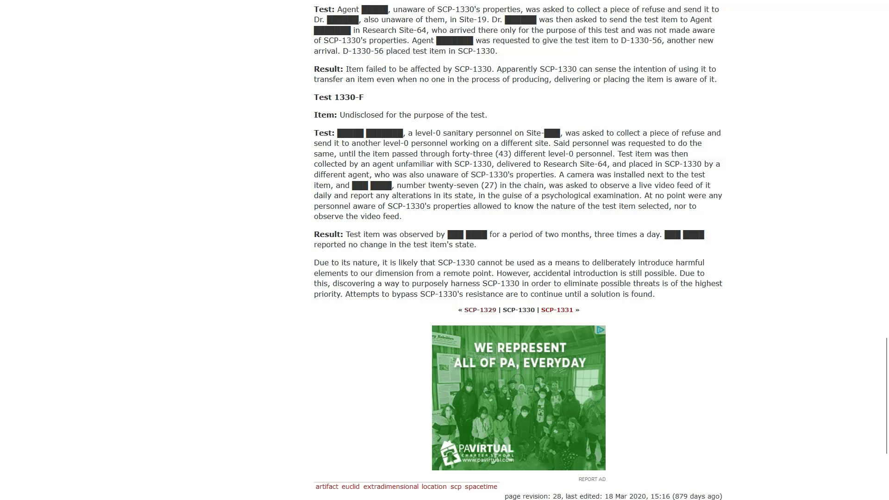
scroll(down, 3)
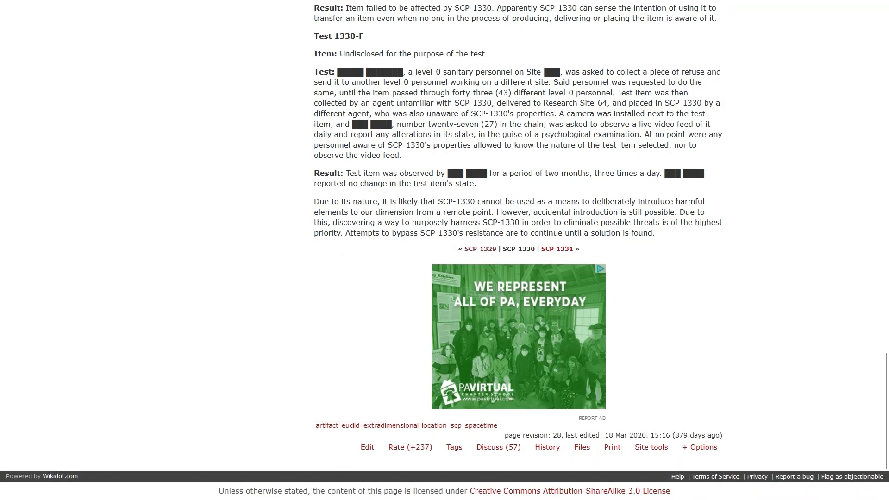
scroll(down, 3)
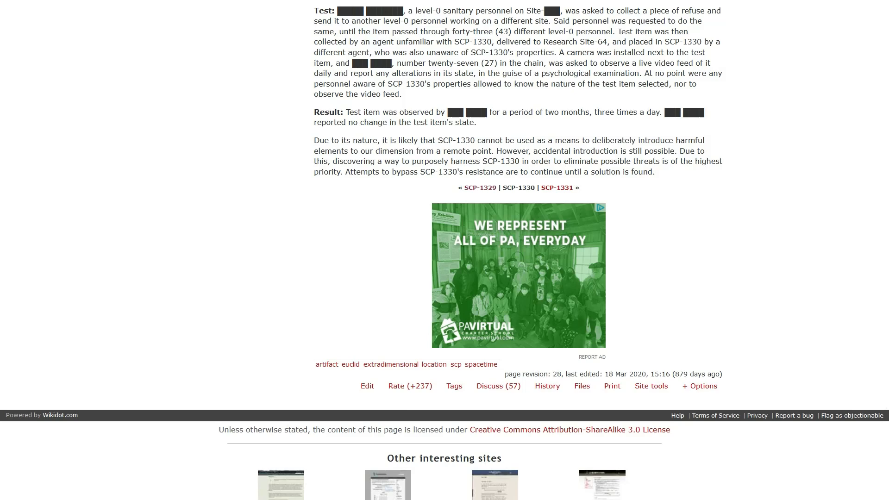
scroll(up, 3)
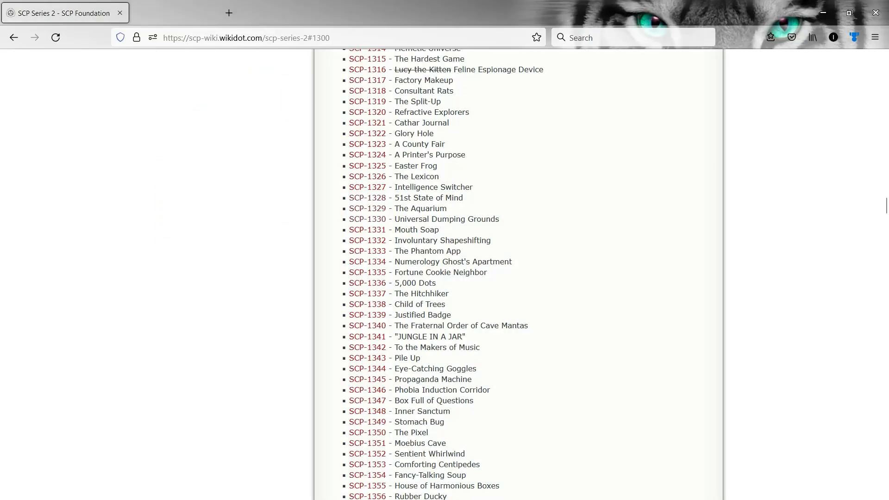
- Scroll the Series 2 list to SCP-1331 'Mouth Soap' and open the soap bar article
scroll(down, 3)
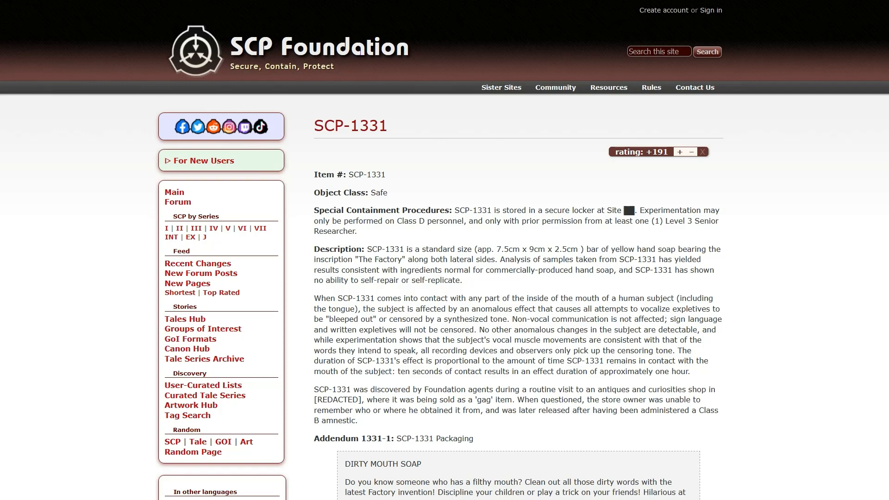
- Read SCP-1331 through Addendum 1331-3, then continue on to the SCP-1332 metallic paste article
scroll(down, 3)
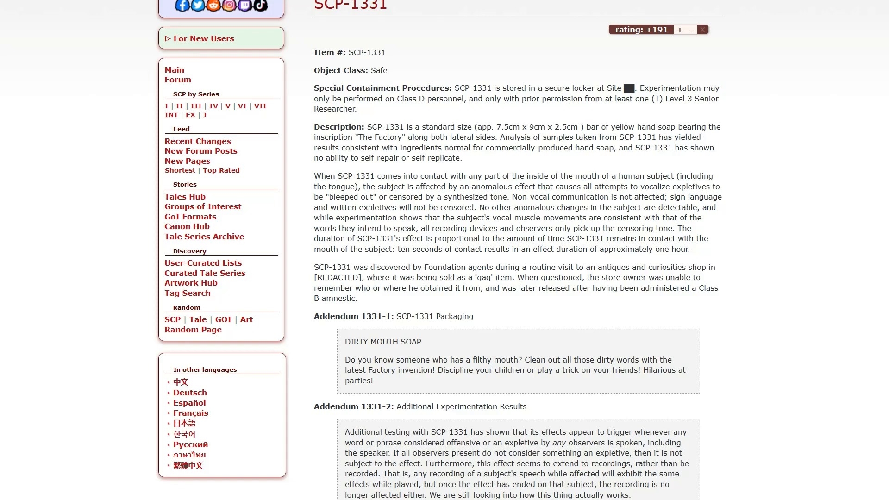
scroll(down, 3)
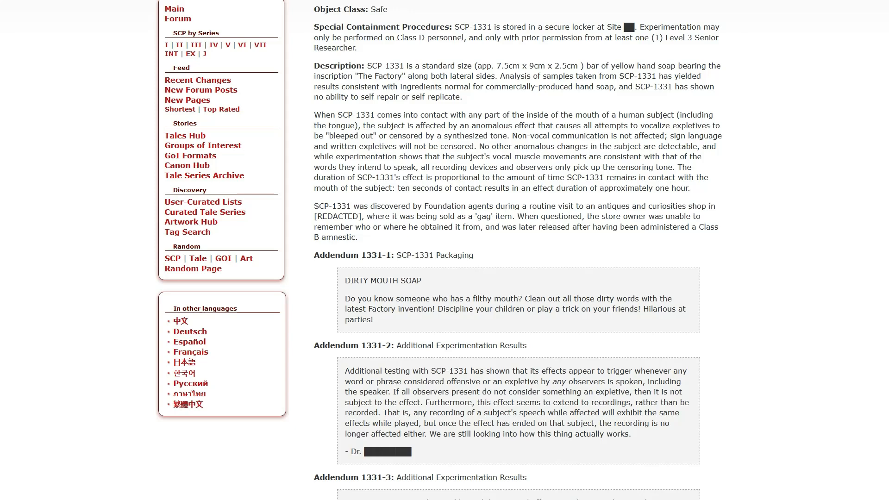
scroll(down, 3)
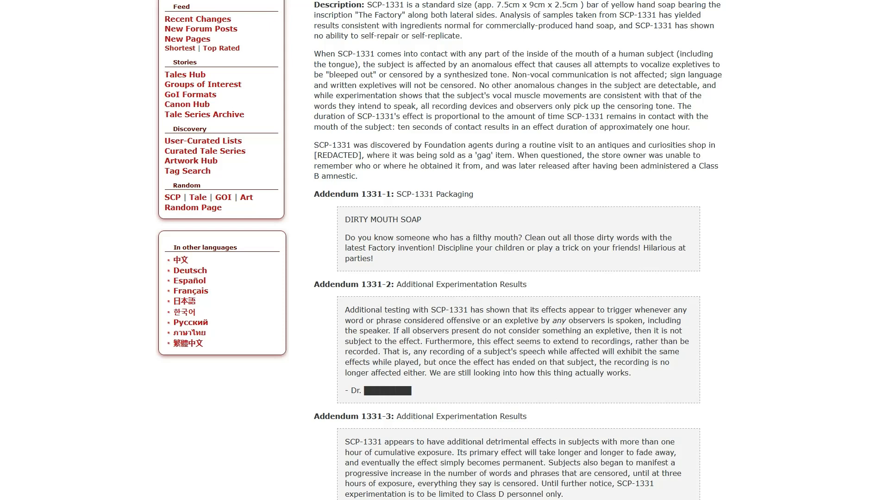
scroll(down, 3)
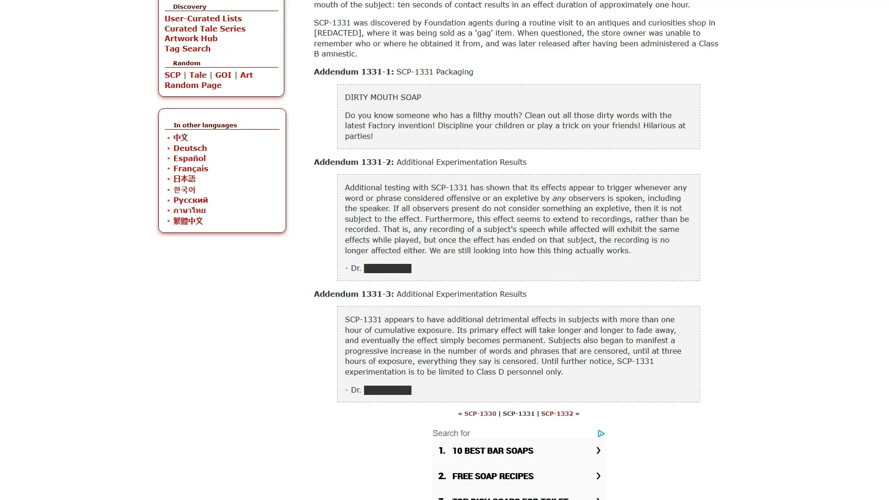
scroll(up, 3)
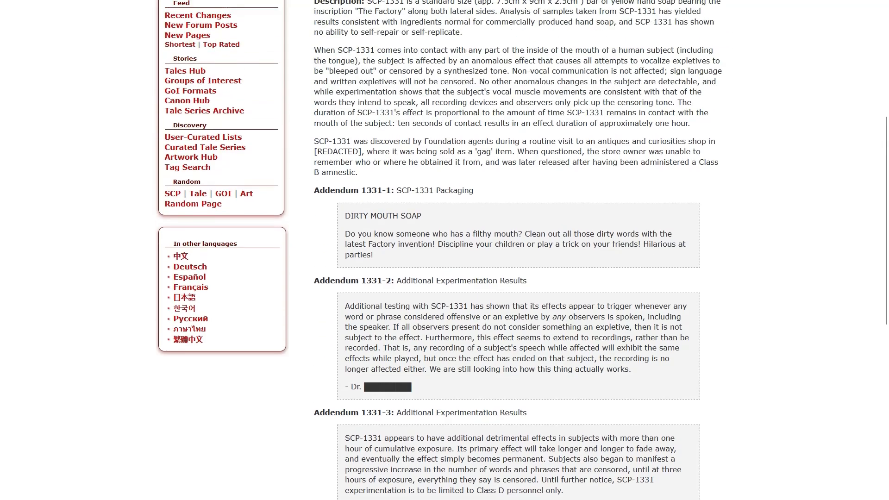
scroll(down, 3)
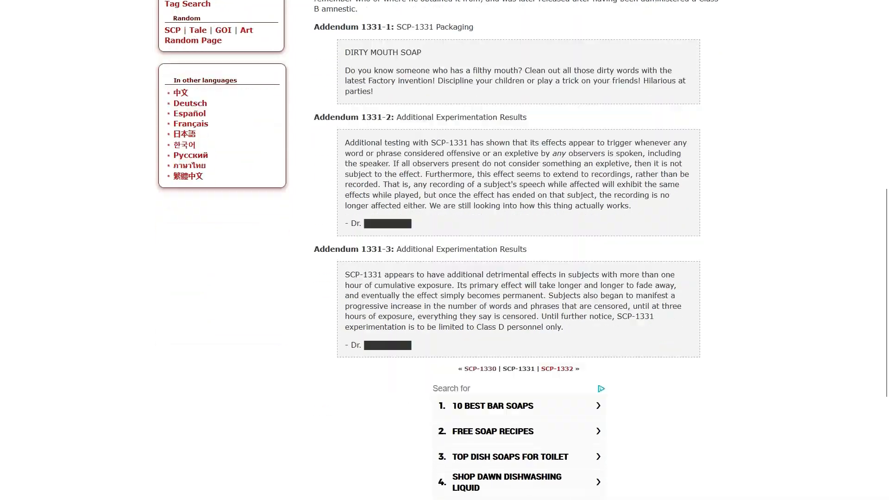
scroll(down, 3)
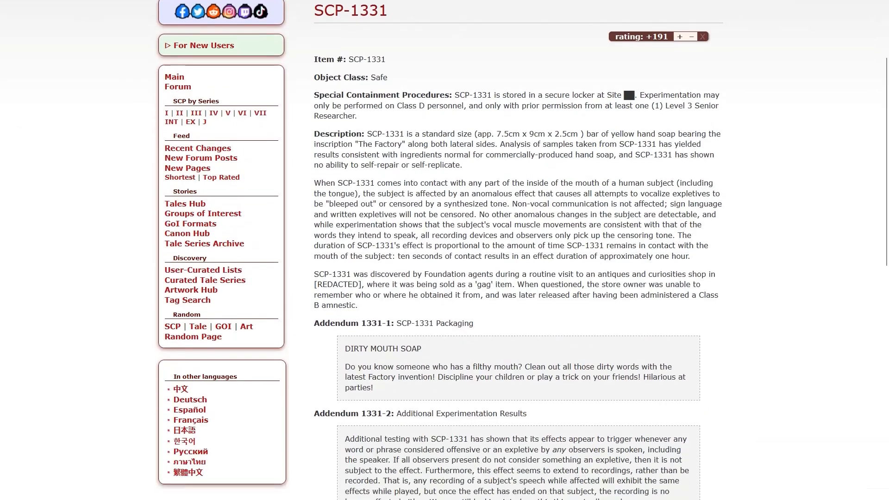
scroll(down, 3)
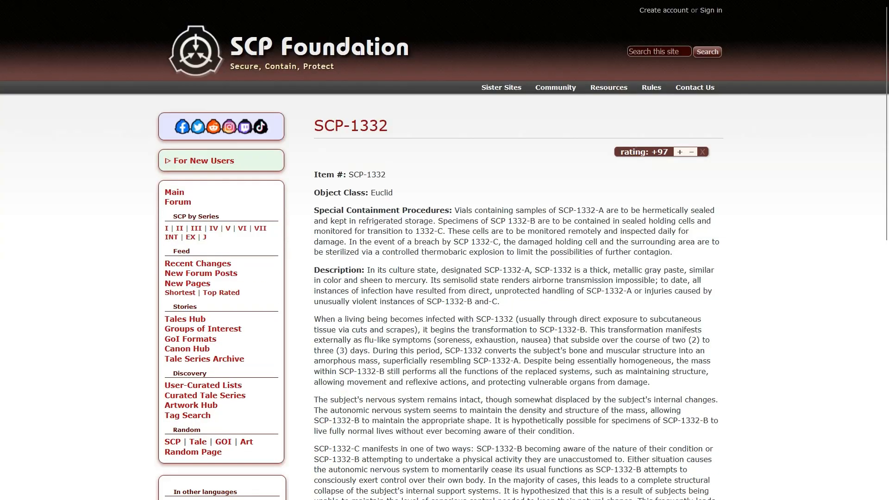
- Read SCP-1332 down to the final SCP-1332-C paragraph and the bottom article links
scroll(down, 3)
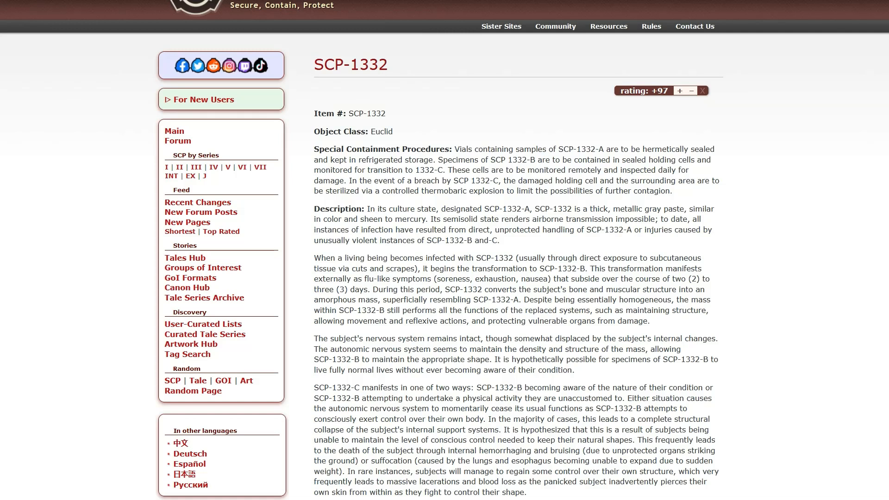
scroll(down, 3)
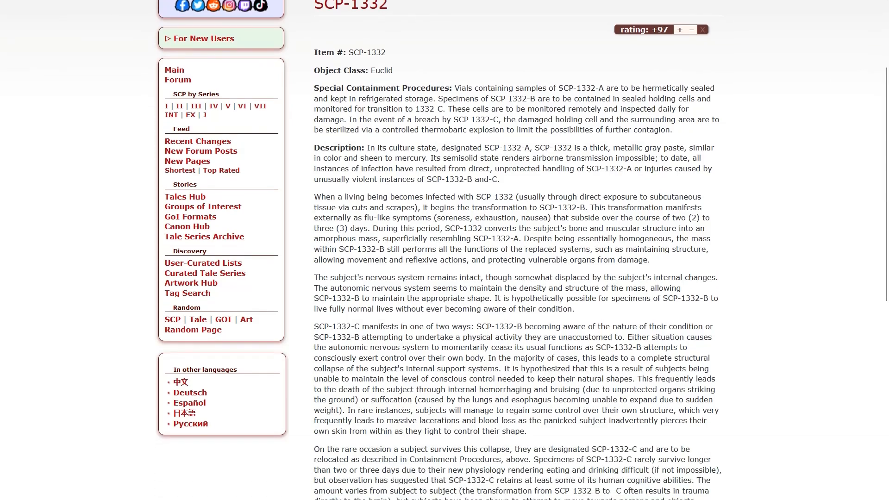
scroll(down, 3)
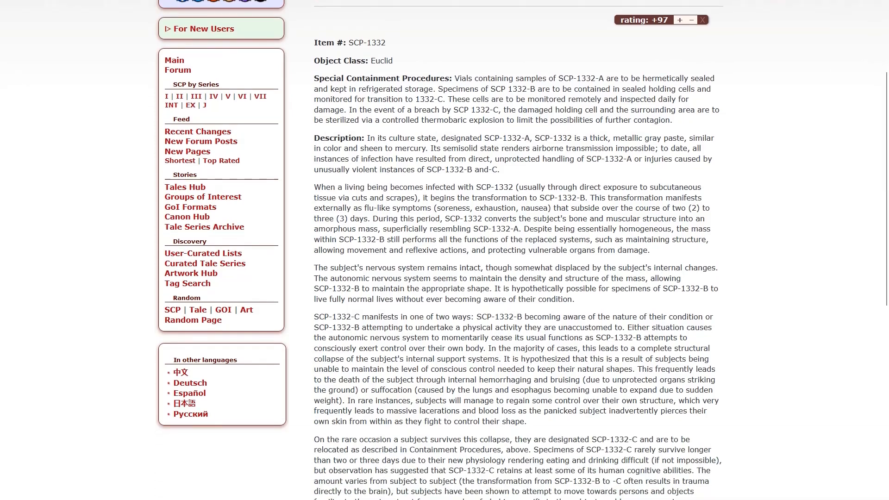
scroll(down, 3)
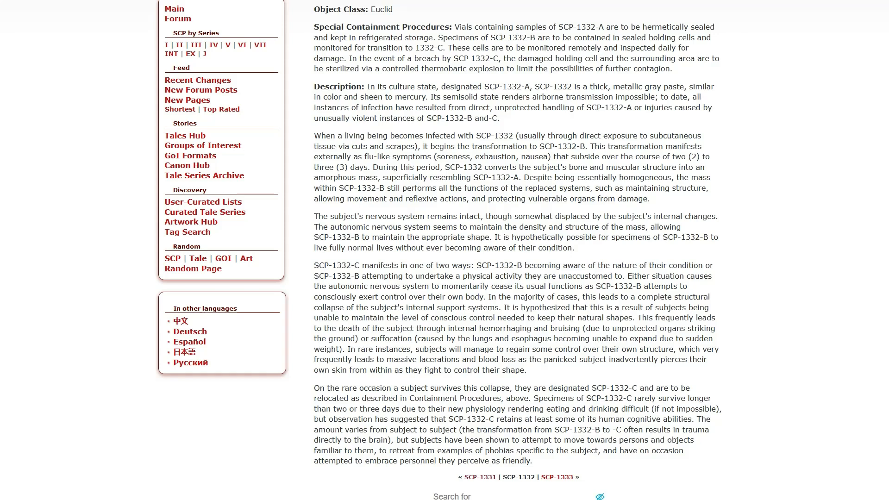
scroll(down, 3)
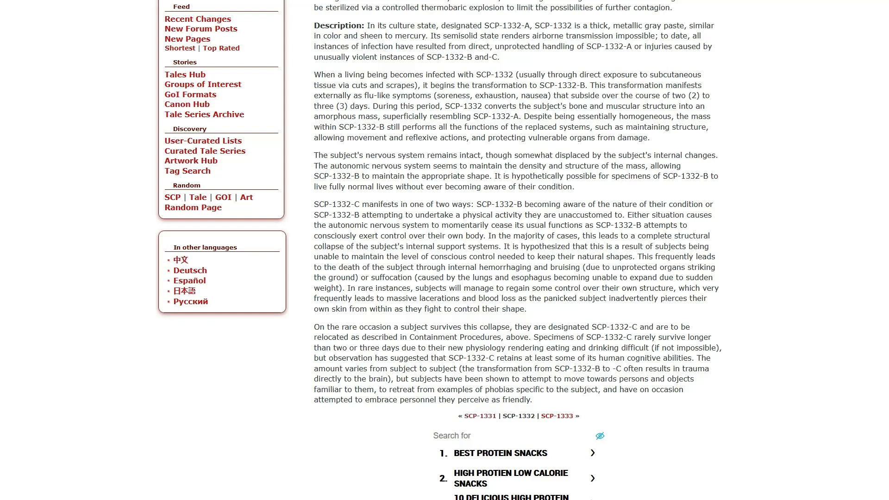
scroll(down, 3)
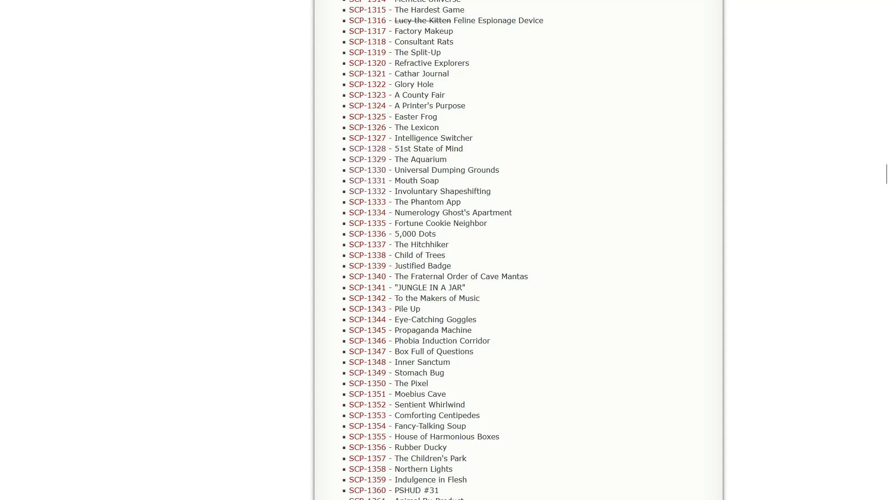
- Open SCP-1333 'The Phantom App' from the Series 2 list, showing its MicroSD card photo
right_click(367, 202)
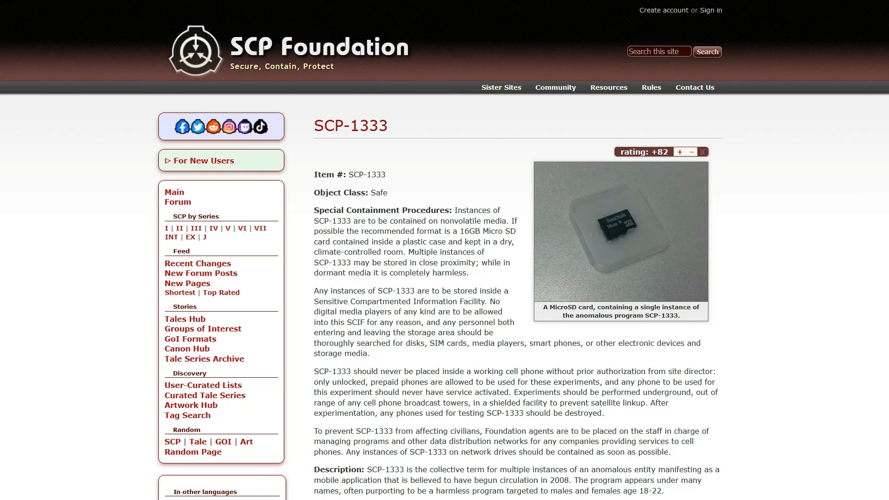
scroll(down, 3)
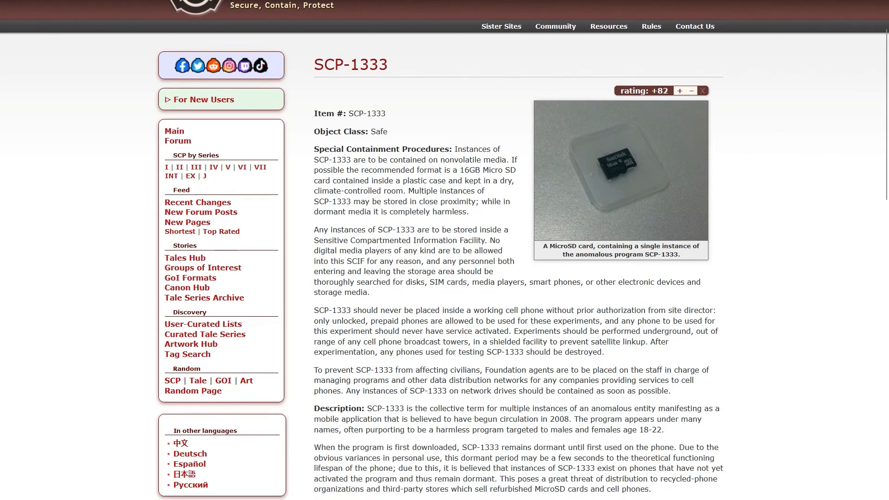
scroll(down, 3)
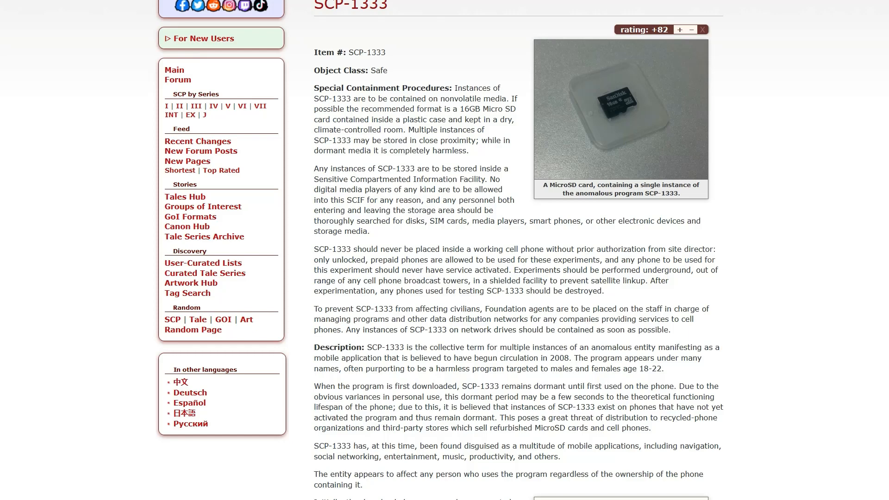
scroll(down, 3)
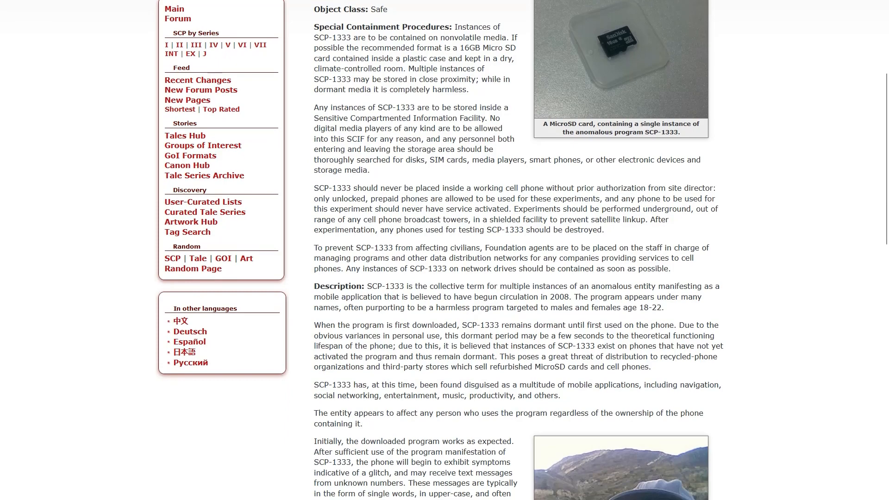
scroll(down, 3)
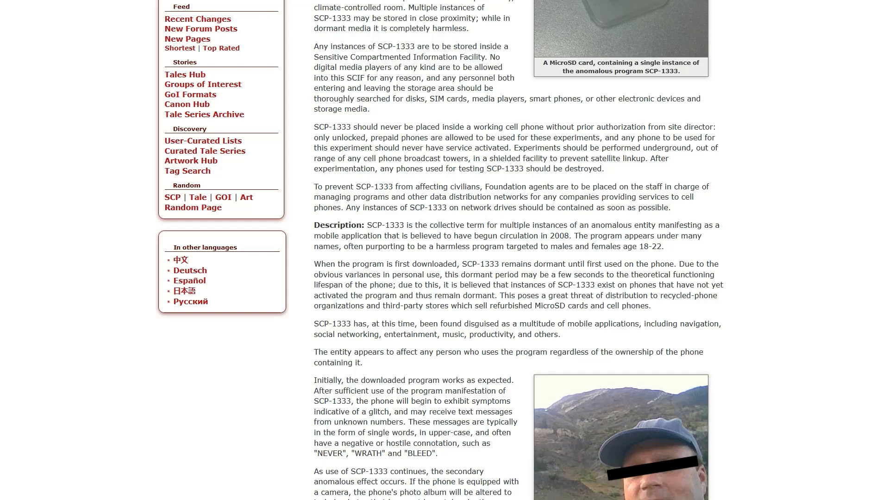
scroll(down, 3)
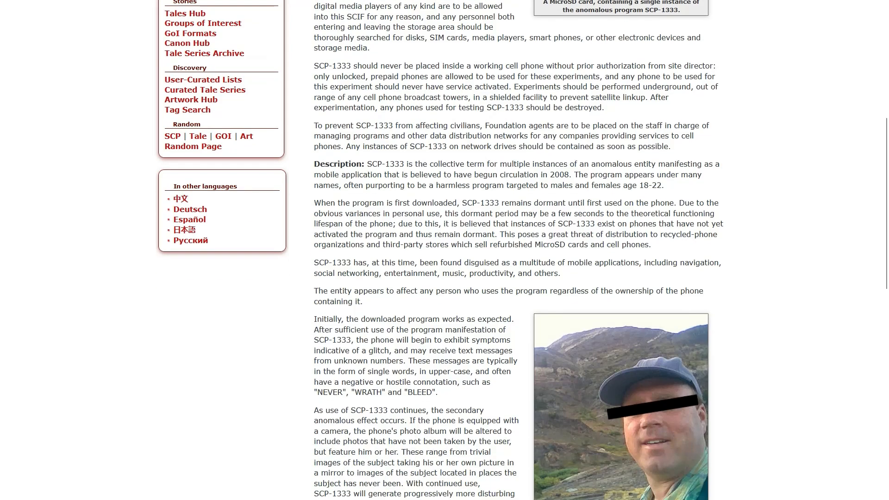
scroll(down, 3)
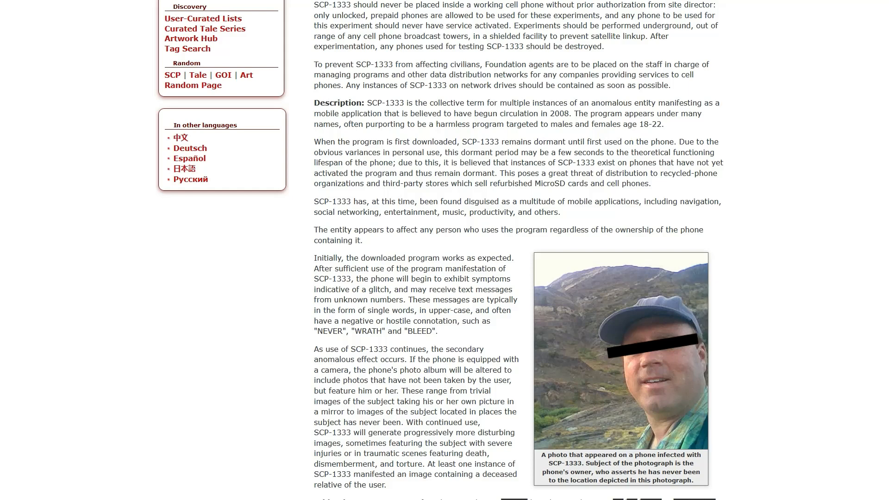
scroll(down, 3)
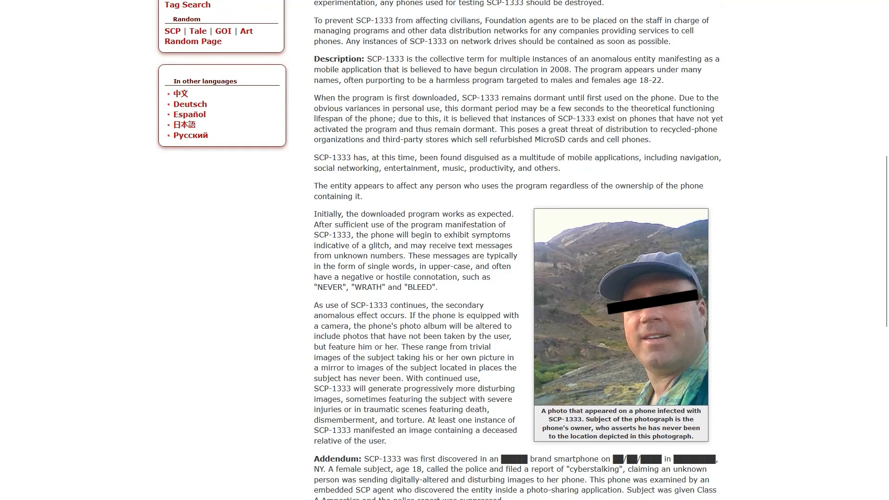
scroll(down, 3)
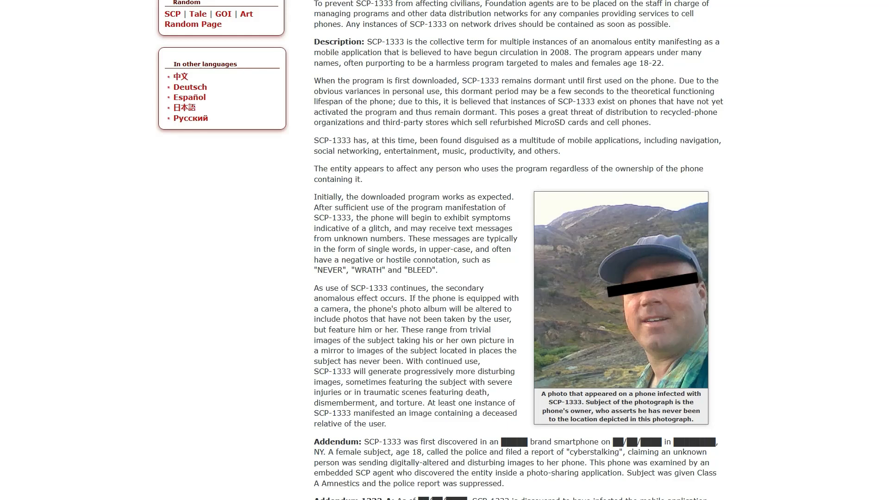
scroll(down, 3)
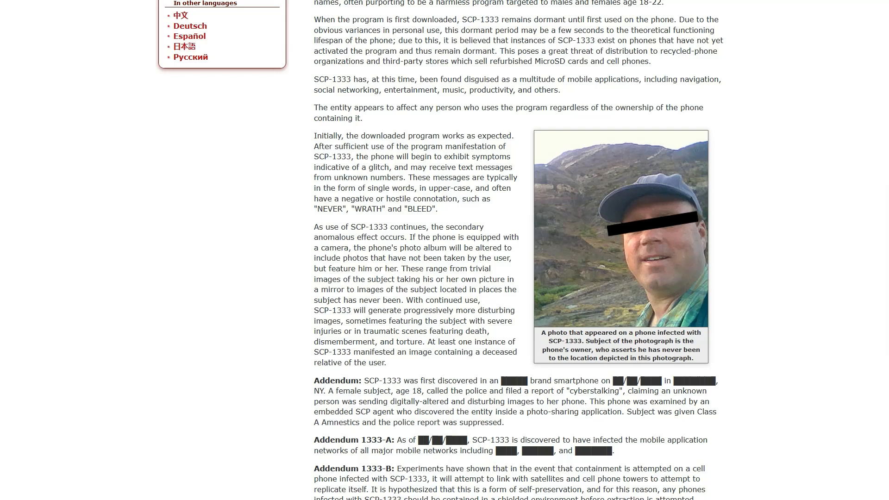
- Read SCP-1333 to its end and go back to the Series 2 list around SCP-1333
scroll(down, 3)
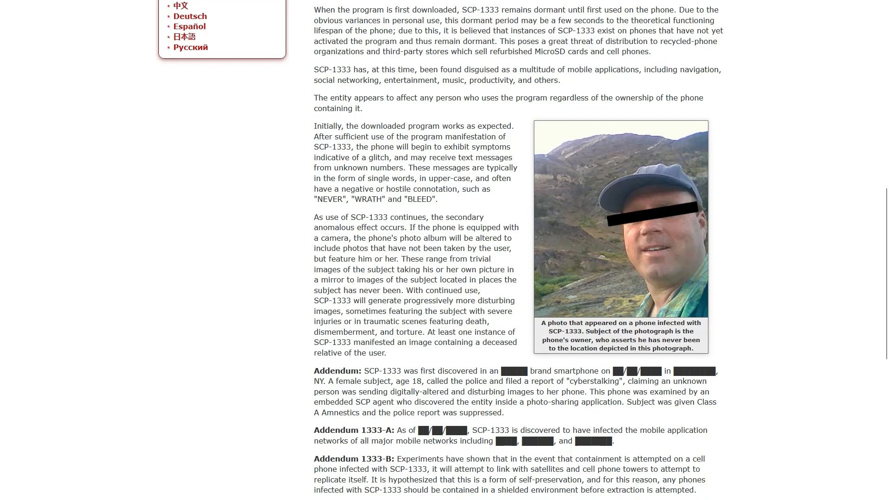
scroll(down, 3)
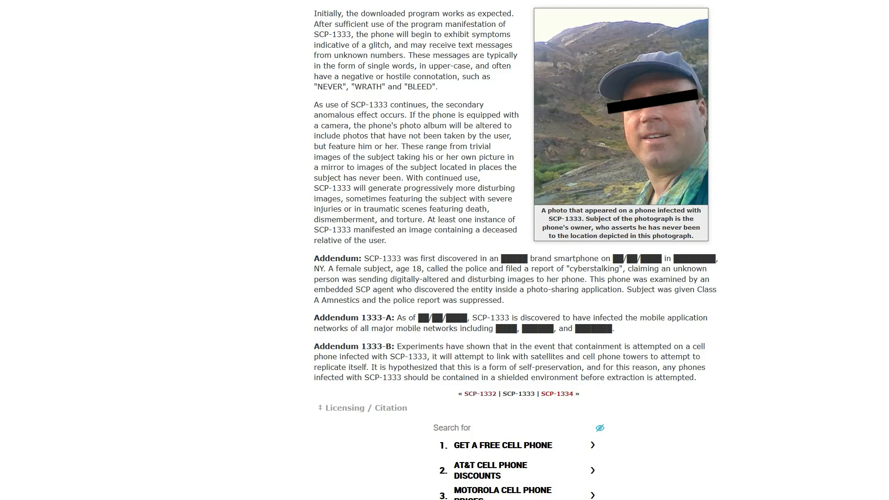
scroll(down, 3)
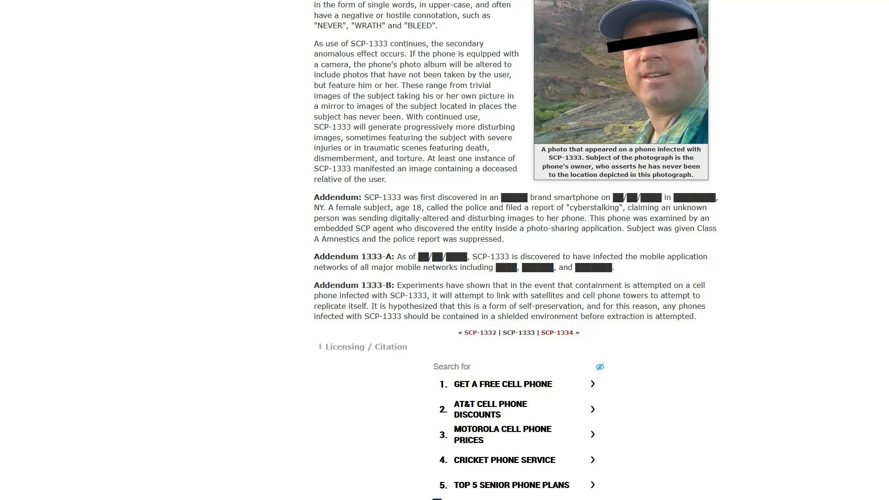
scroll(down, 3)
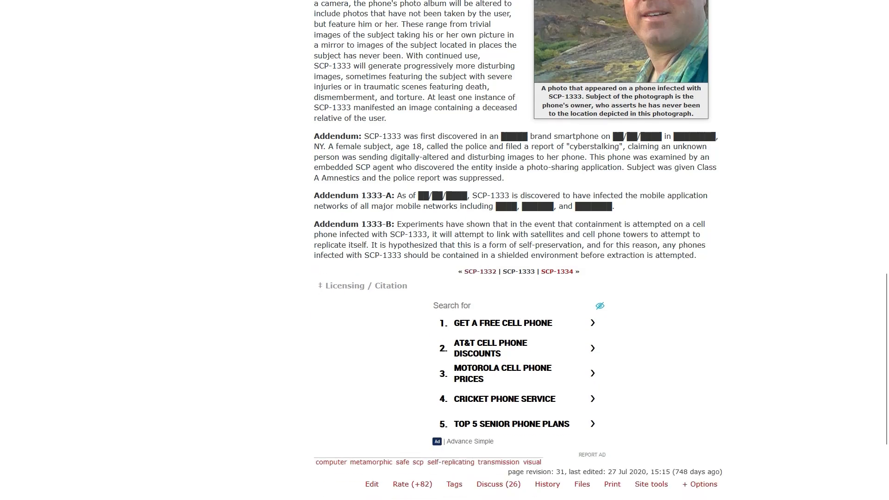
click(516, 271)
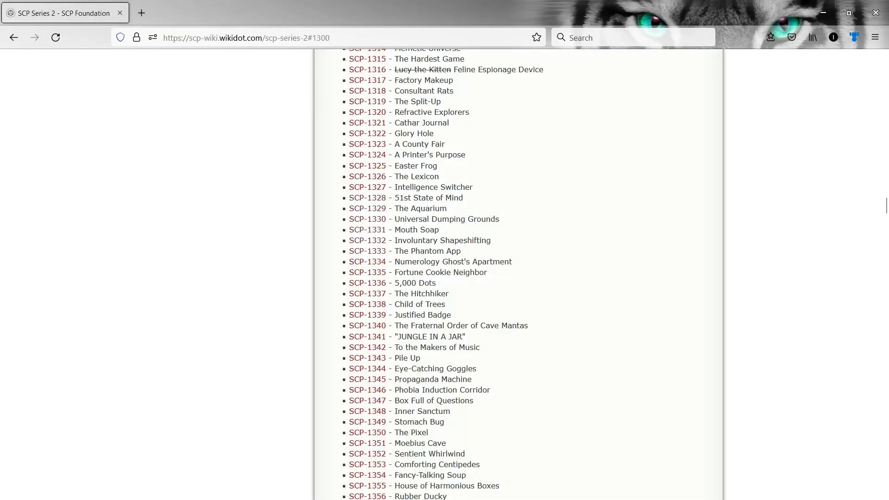
- Scroll to SCP-1334 and open the Numerology Ghost's Apartment article
scroll(down, 3)
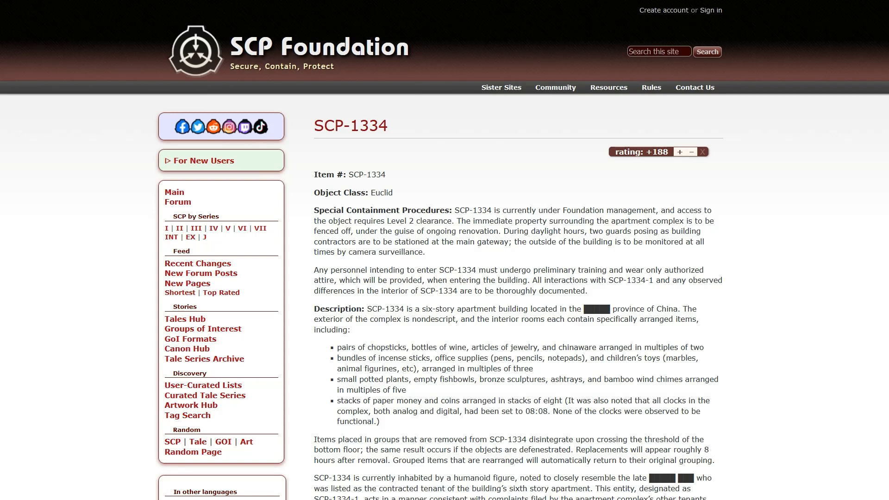
- Read down through the SCP-1334 Description into Agent Shen's translated interview in Addendum SCP-1334-1
scroll(down, 3)
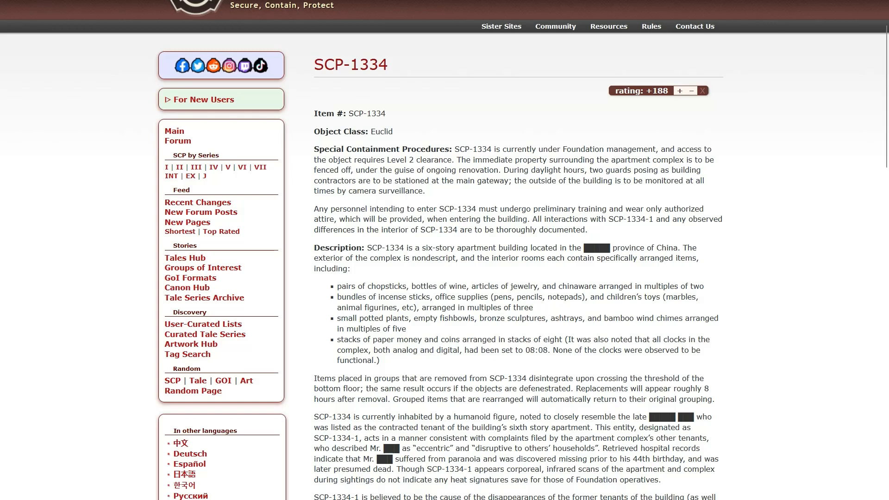
scroll(down, 3)
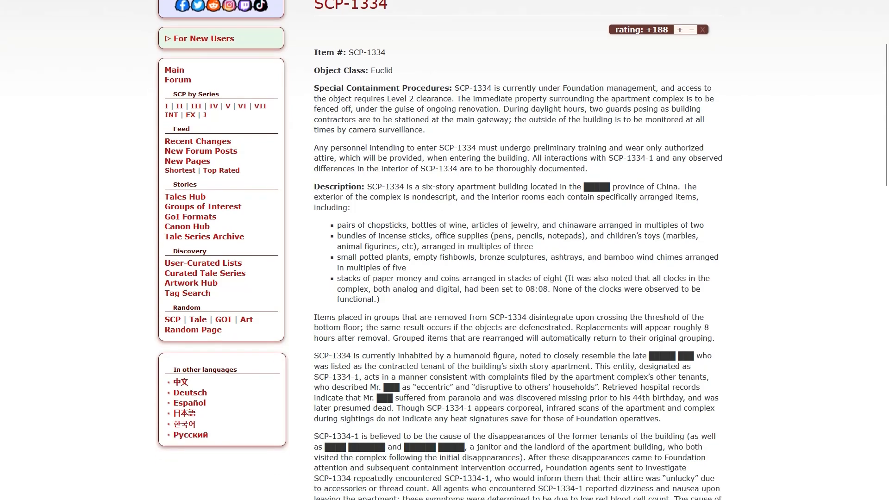
scroll(down, 3)
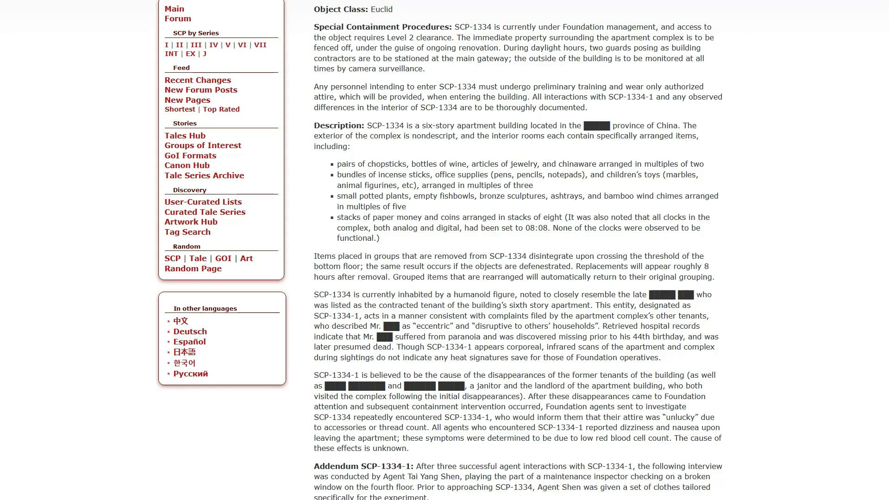
scroll(down, 3)
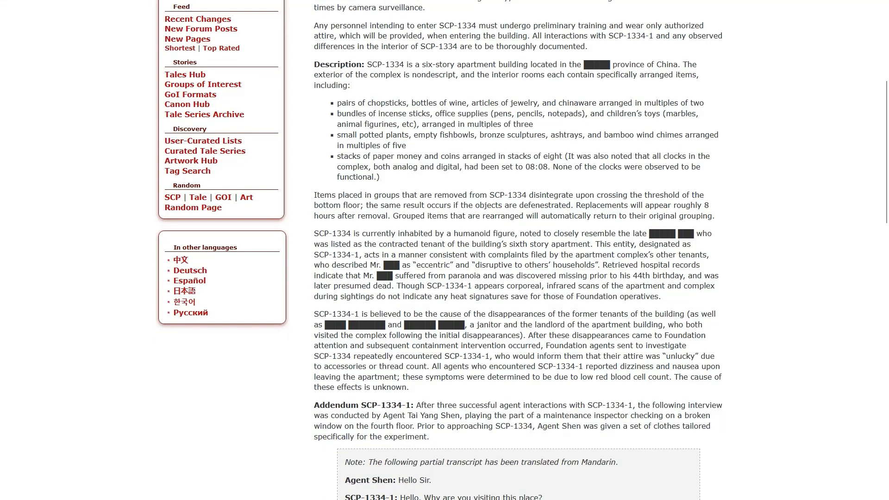
scroll(down, 3)
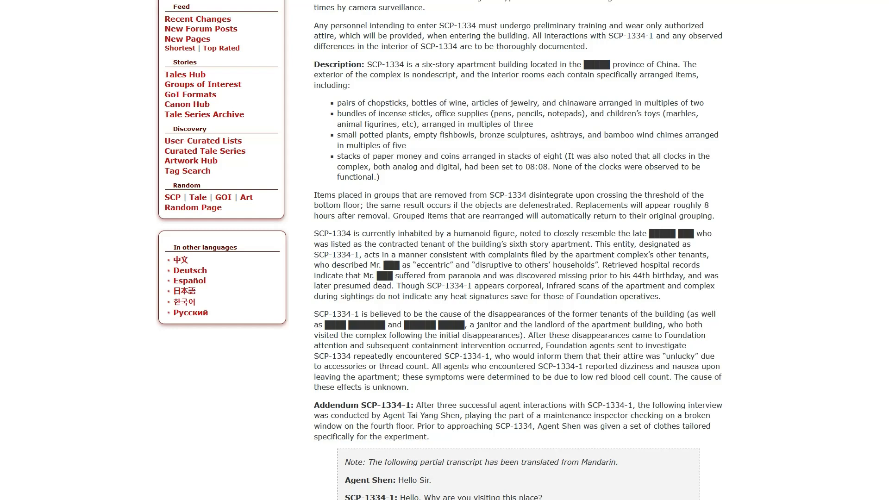
scroll(down, 3)
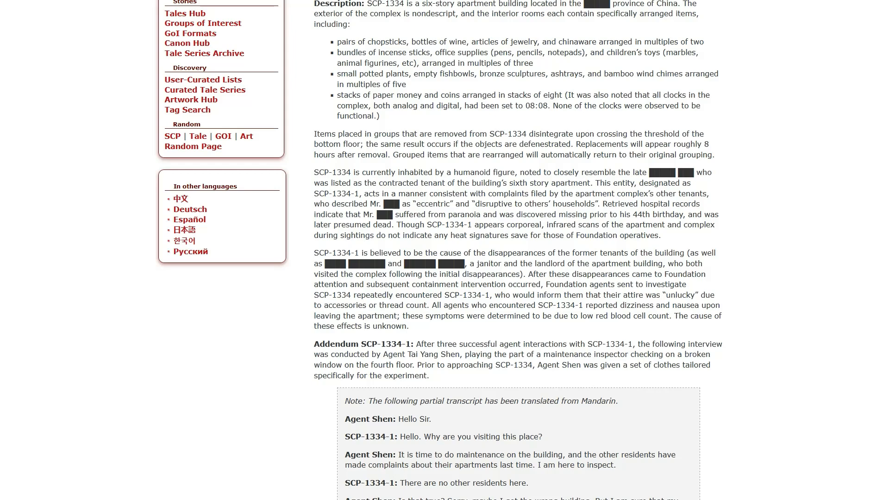
scroll(down, 3)
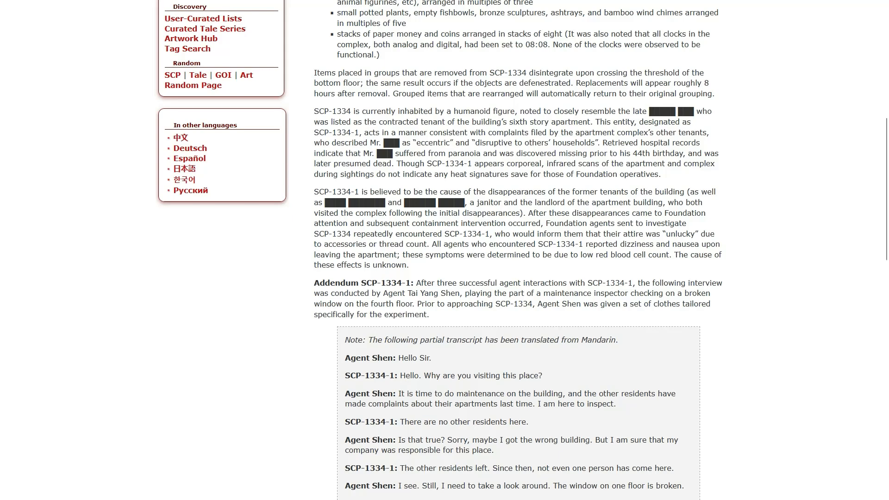
- Read past the interview's end through the graffiti log of Addendum SCP-1334-2 and Addendum SCP-1334-3
scroll(down, 3)
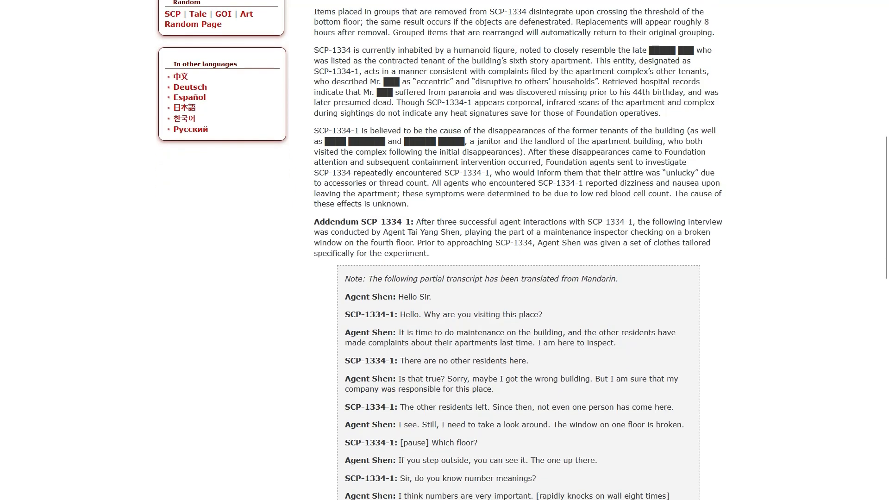
scroll(down, 3)
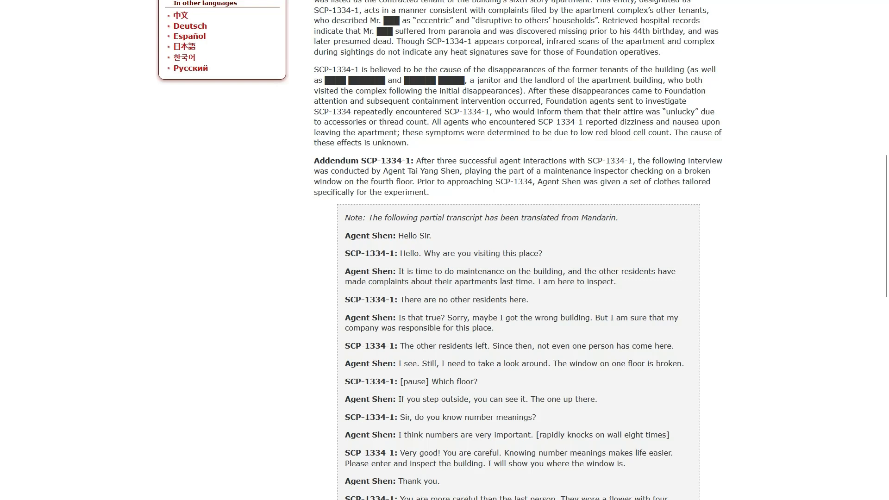
scroll(down, 3)
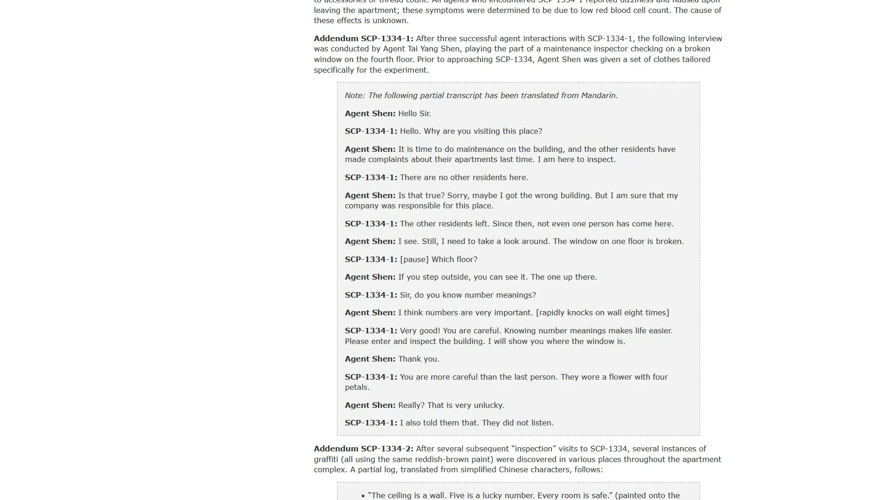
scroll(down, 3)
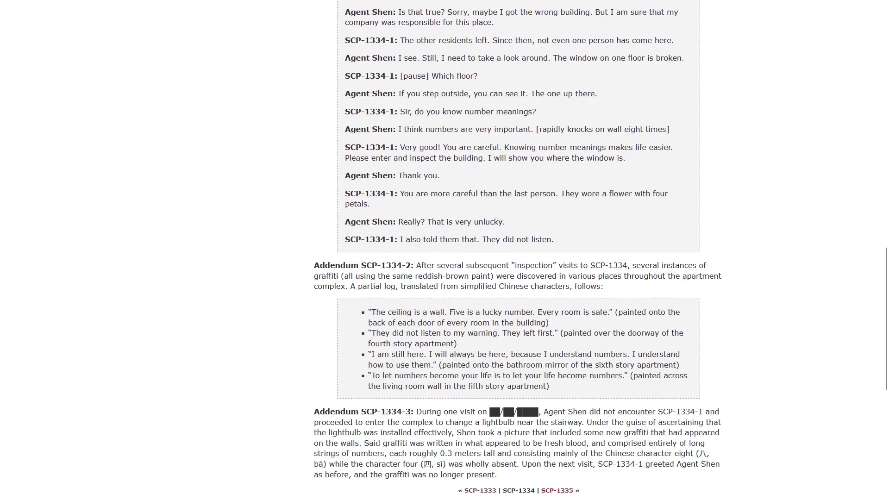
- Reach the SCP-1333 / SCP-1334 / SCP-1335 navigation links below the final addendum, above an advertisement
scroll(down, 3)
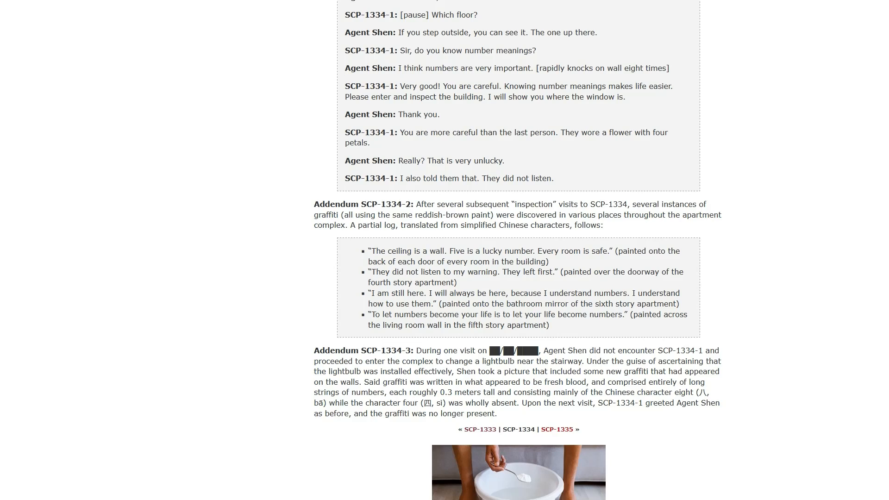
scroll(down, 3)
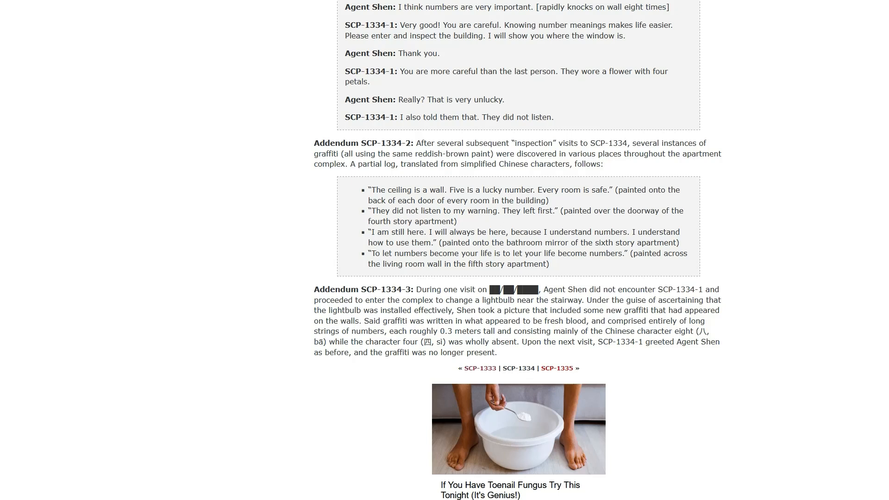
- Reach the bottom of the SCP-1334 page with its tags, rating, revision details and site footer
scroll(down, 3)
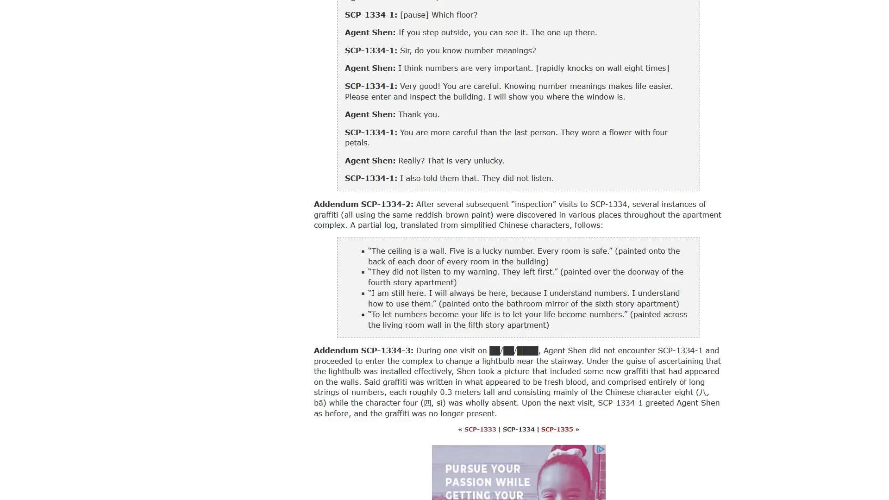
right_click(518, 472)
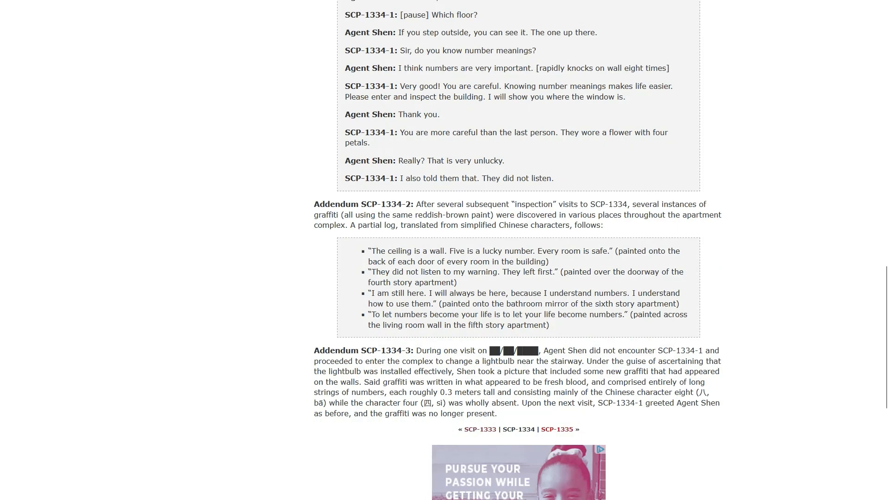
scroll(down, 3)
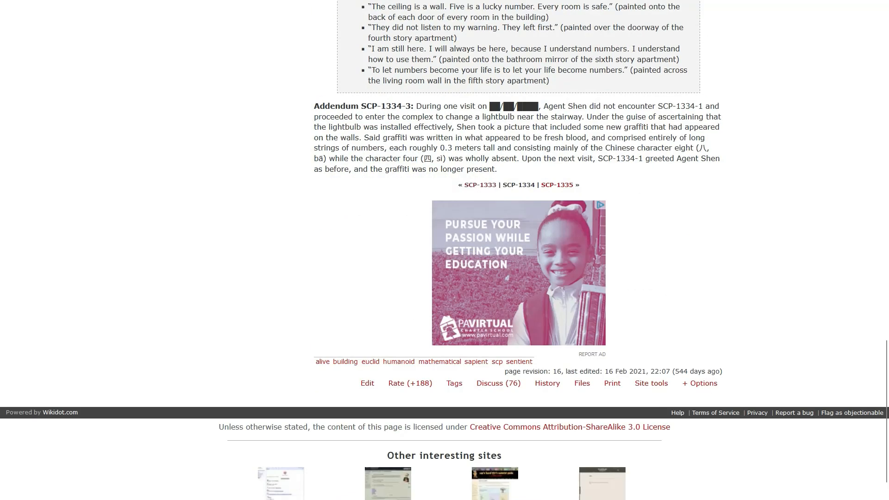